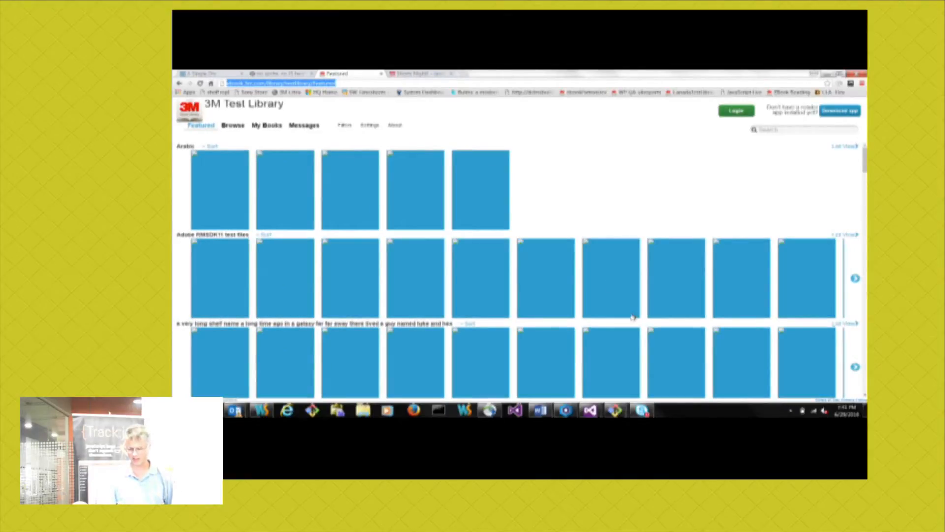
mouse_move(571, 384)
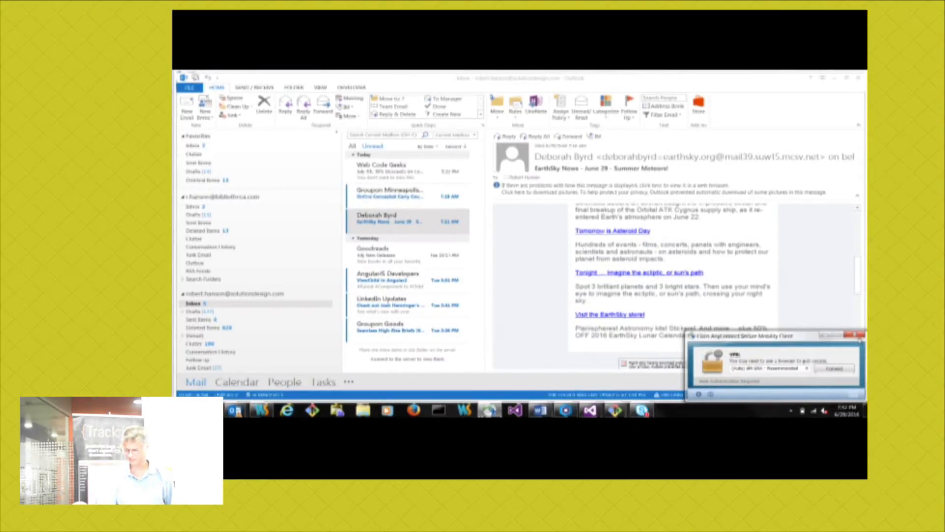
Show the 3M Test Library shelves in iPhone view, opening and dismissing the page context menu
left_click(854, 340)
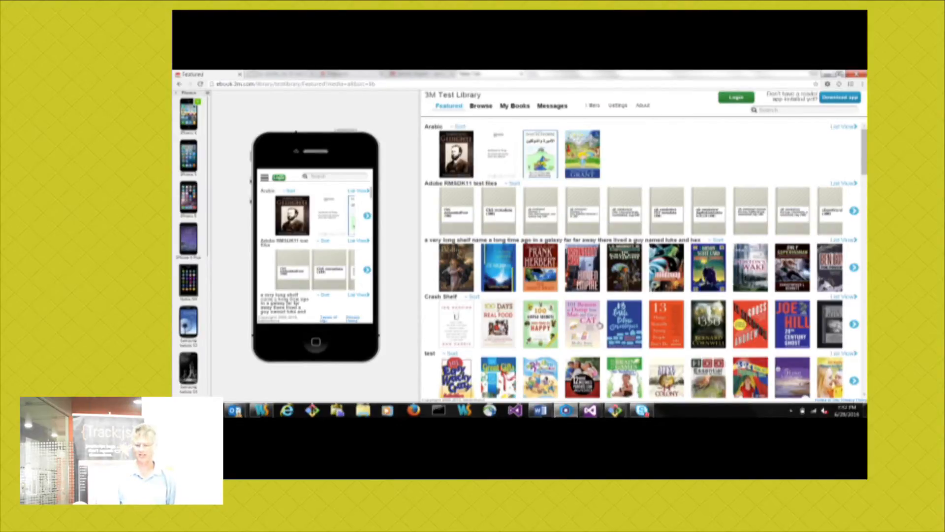
mouse_move(707, 149)
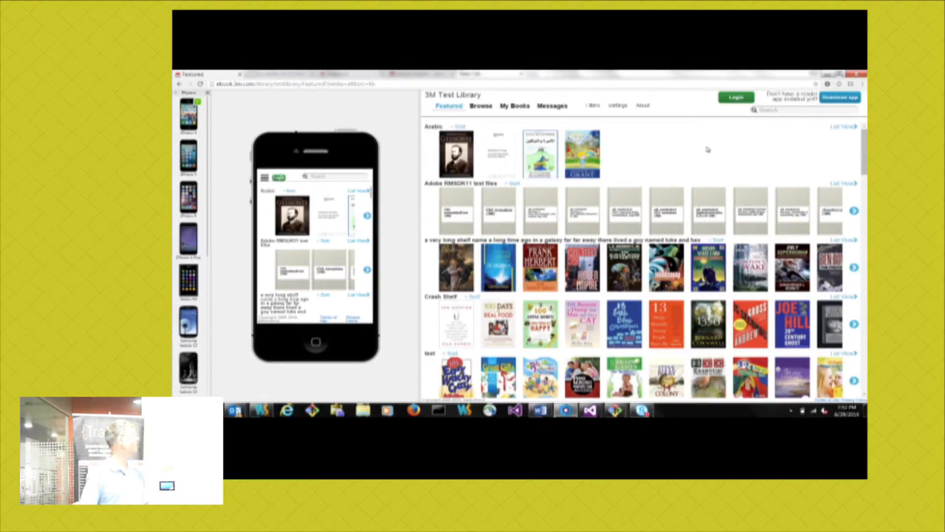
right_click(707, 149)
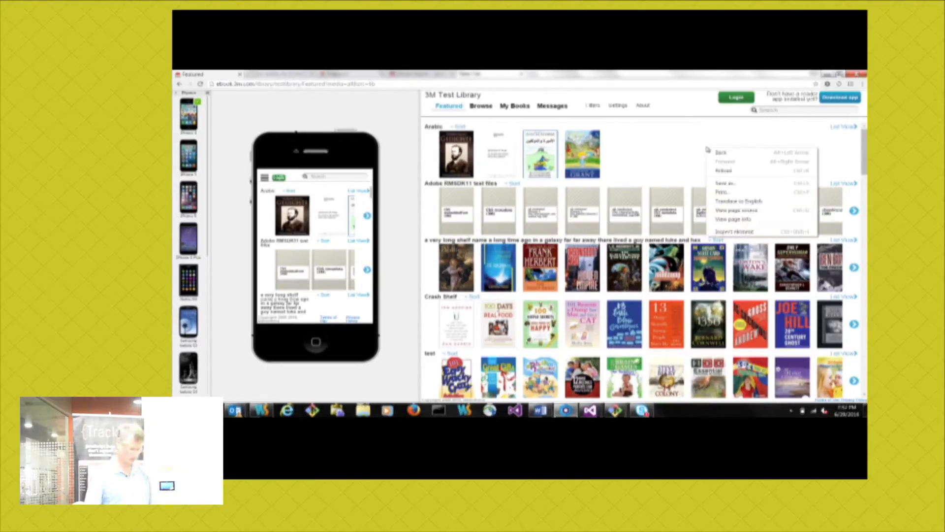
left_click(637, 154)
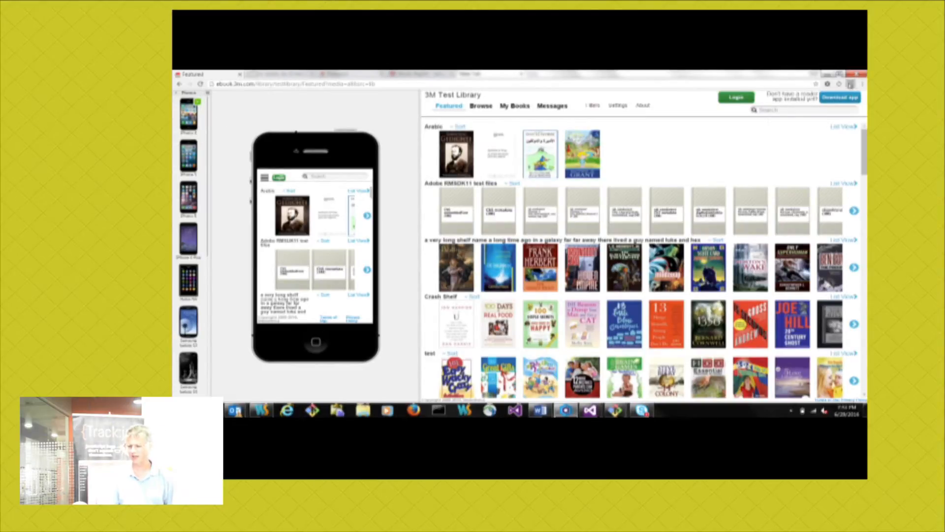
Open Blisk setup on the Scroll sync page with global scroll sync on
left_click(264, 74)
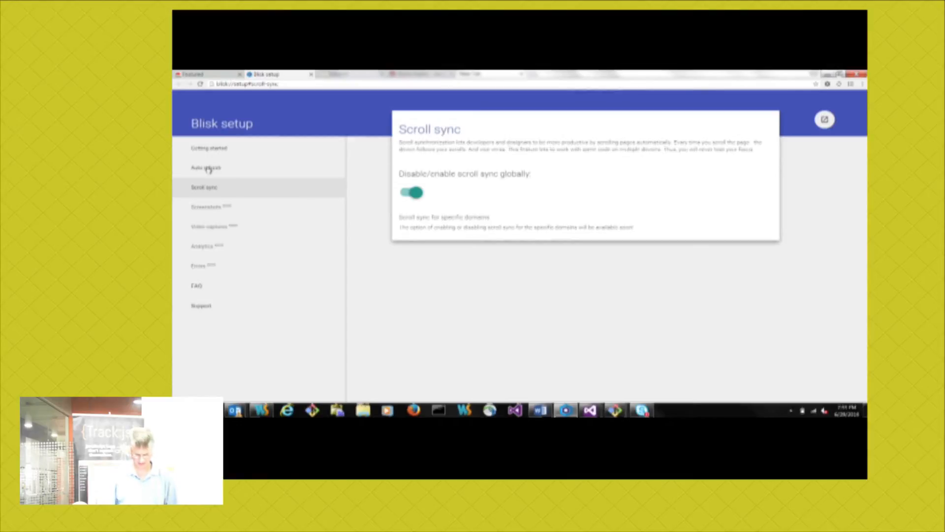
Open the Auto refresh section listing the localhost and Google domain watchers
left_click(205, 168)
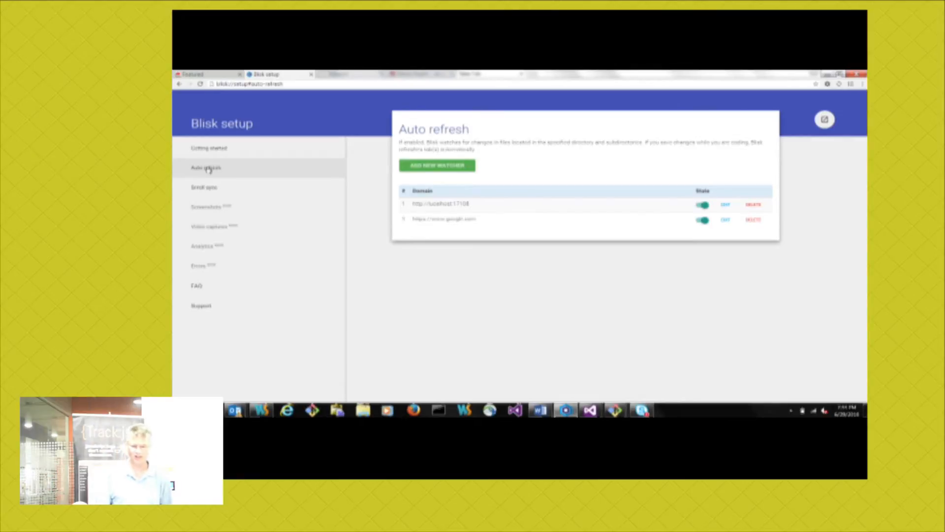
mouse_move(361, 214)
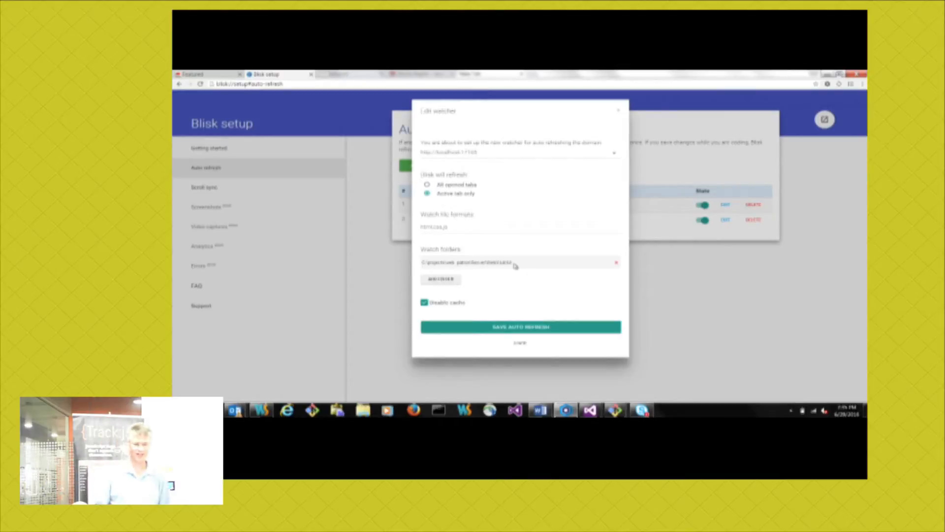
mouse_move(686, 168)
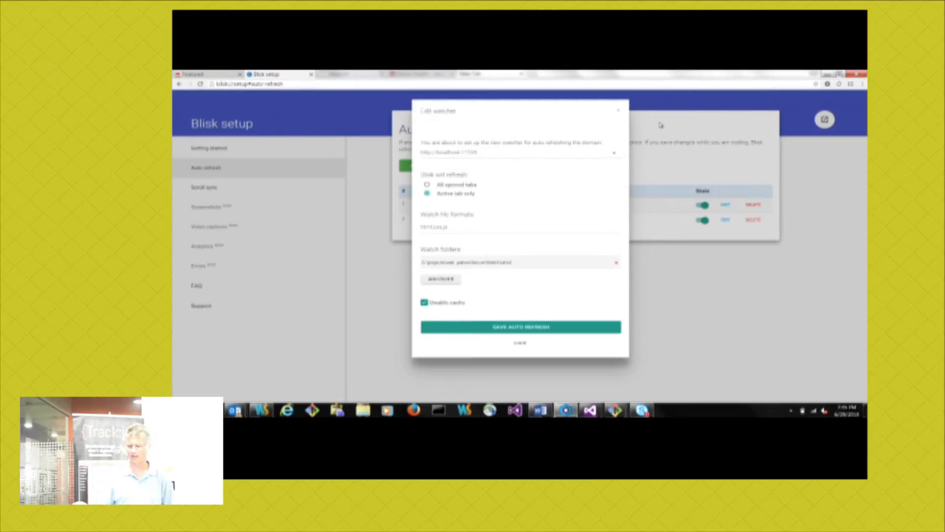
mouse_move(676, 103)
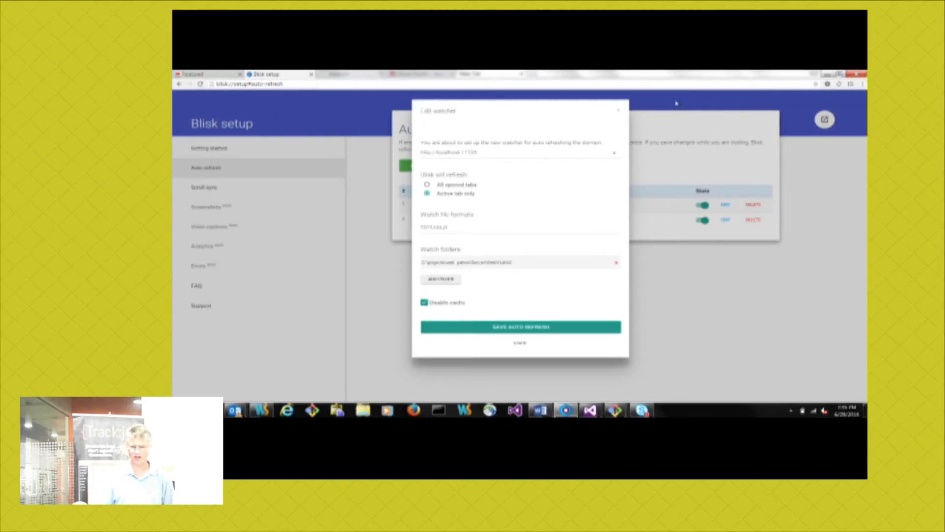
Close the localhost Edit watcher dialog, back on the Auto refresh list
left_click(520, 342)
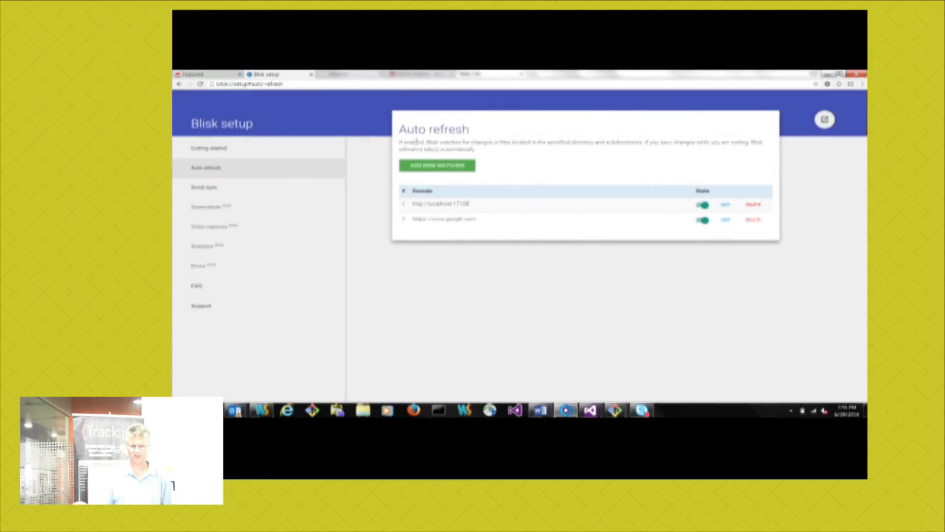
mouse_move(271, 211)
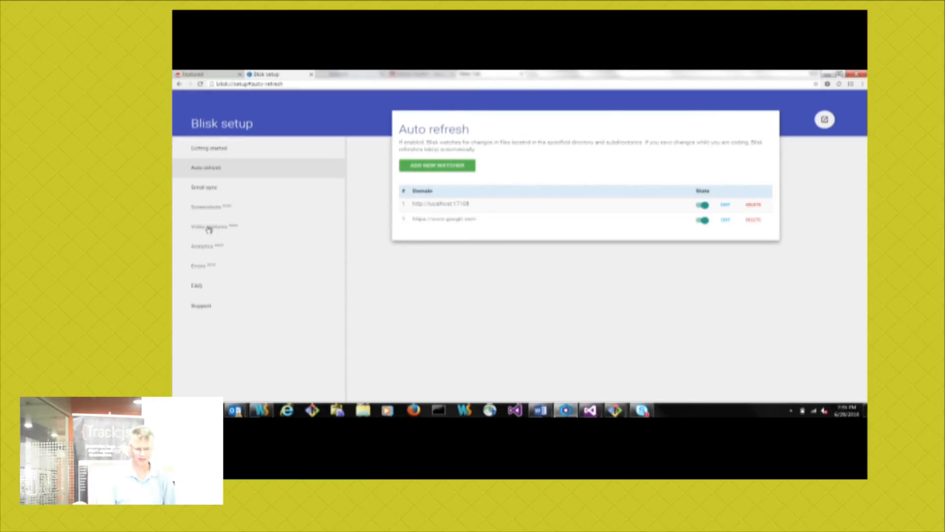
mouse_move(216, 240)
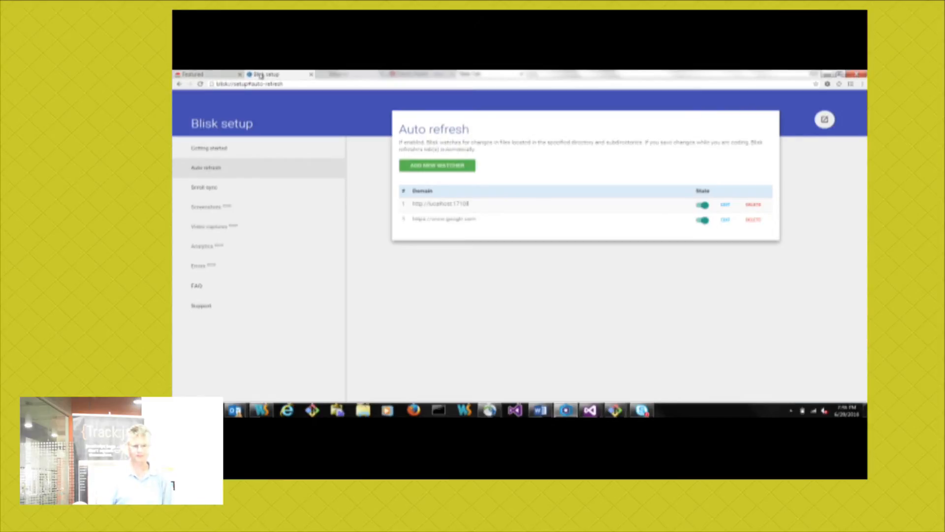
left_click(193, 75)
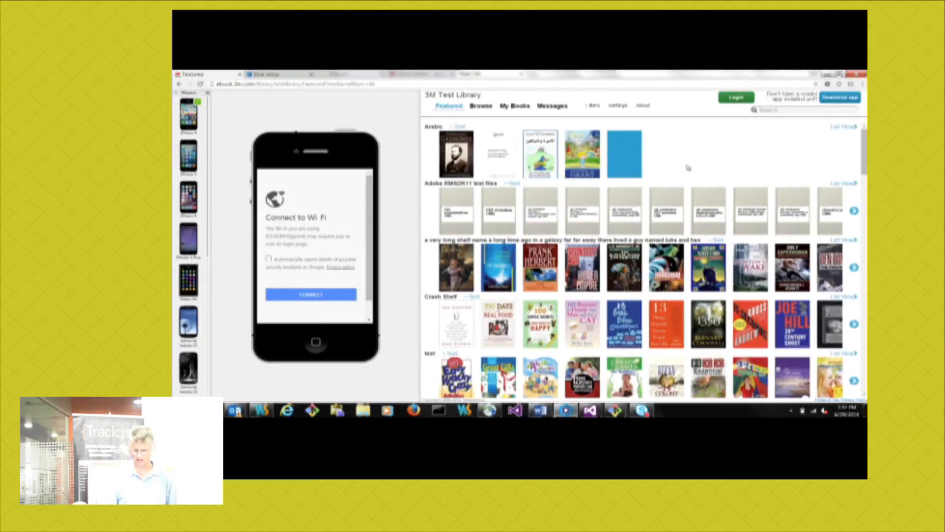
key("F12")
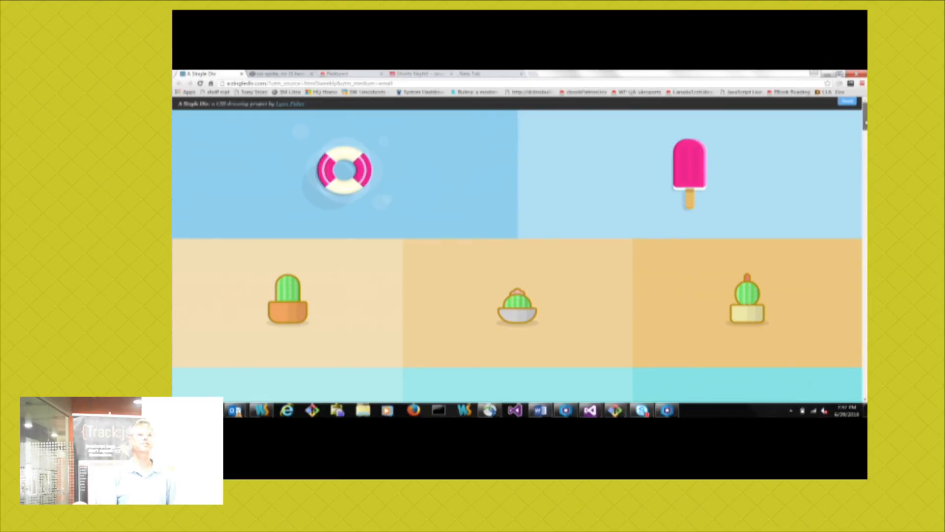
Scroll the gallery past pizzas, BB-8 and Mario mushroom to the battery and shield drawings
scroll("down", 3)
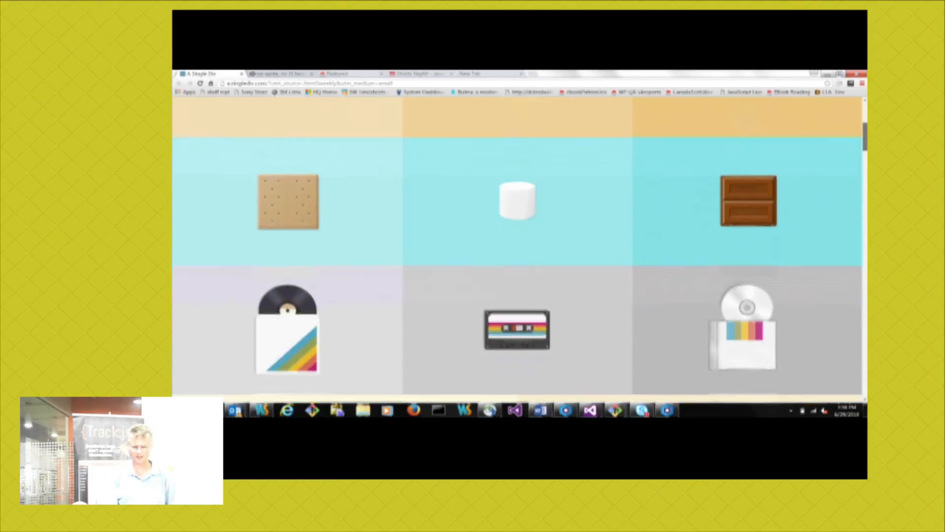
scroll("down", 3)
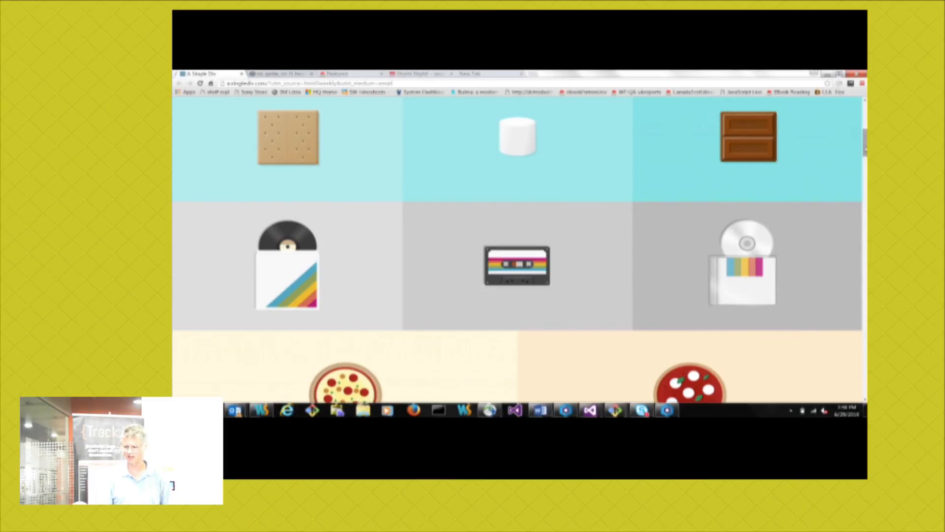
scroll("down", 3)
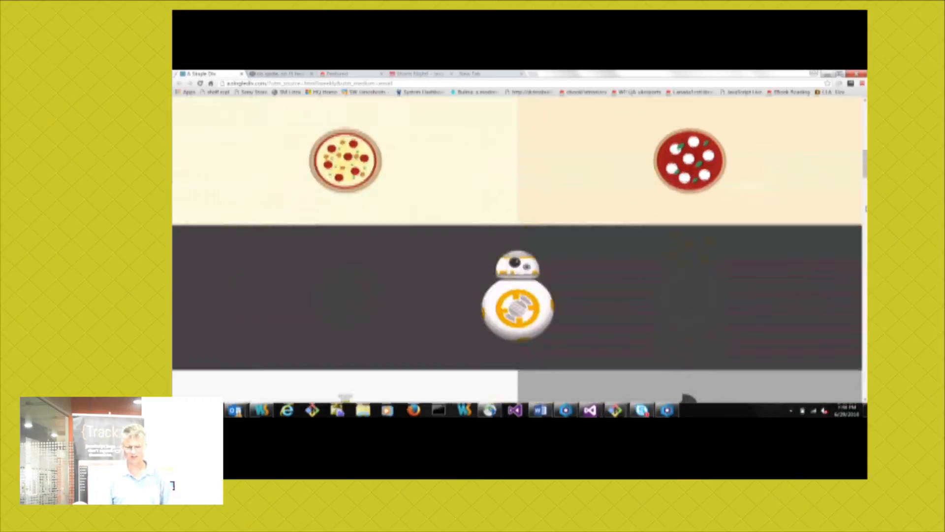
scroll("down", 3)
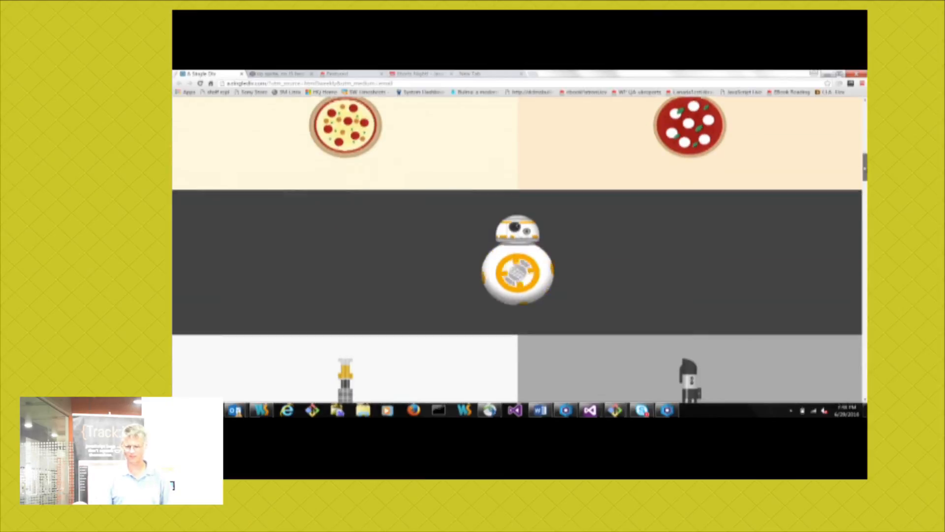
scroll("down", 3)
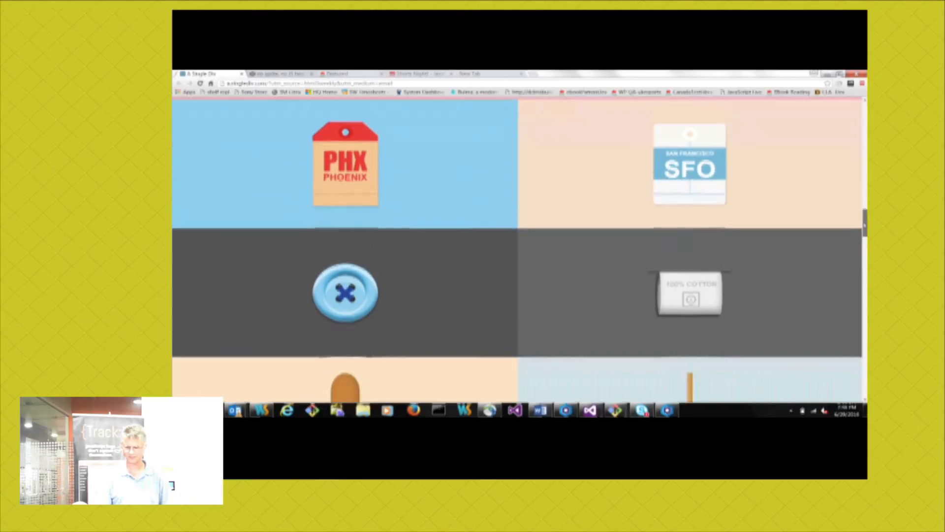
scroll("down", 3)
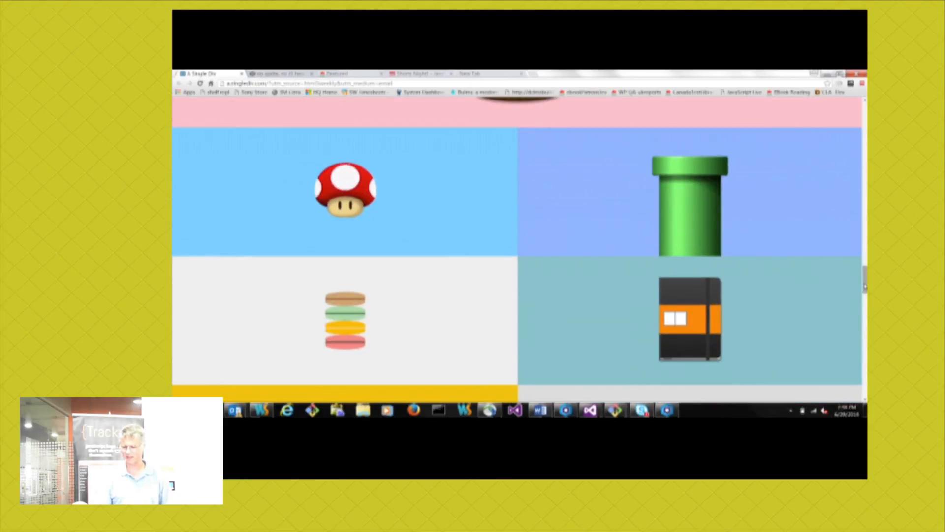
scroll("down", 3)
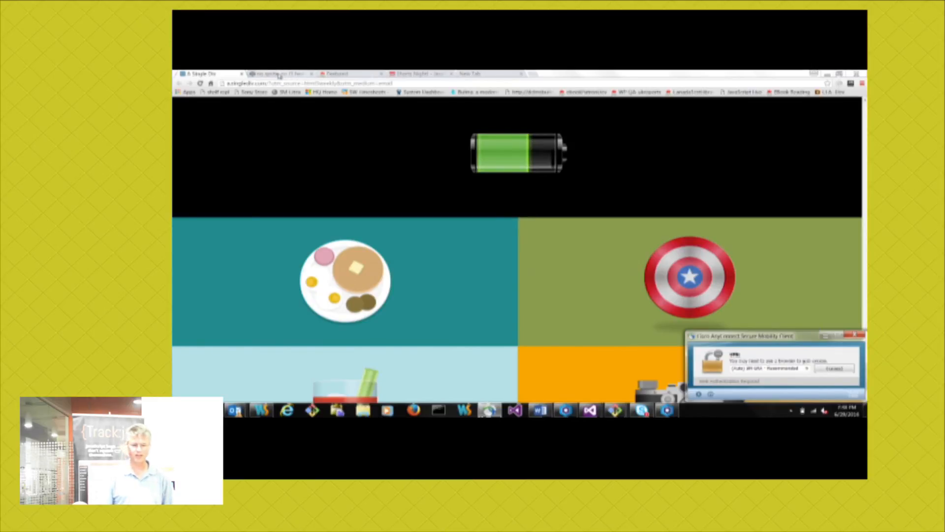
Open the no-sprite, no-JS heart pen and toggle the heart twice to play its burst
left_click(277, 72)
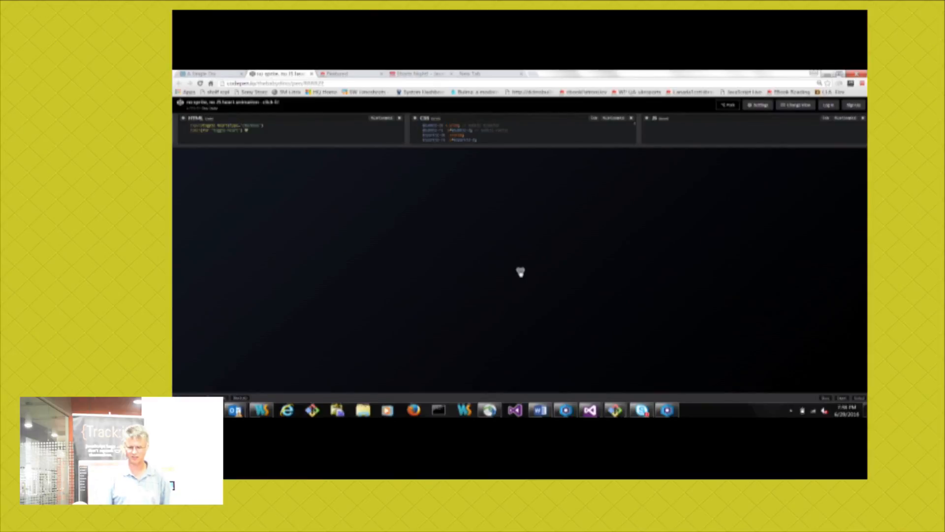
left_click(520, 272)
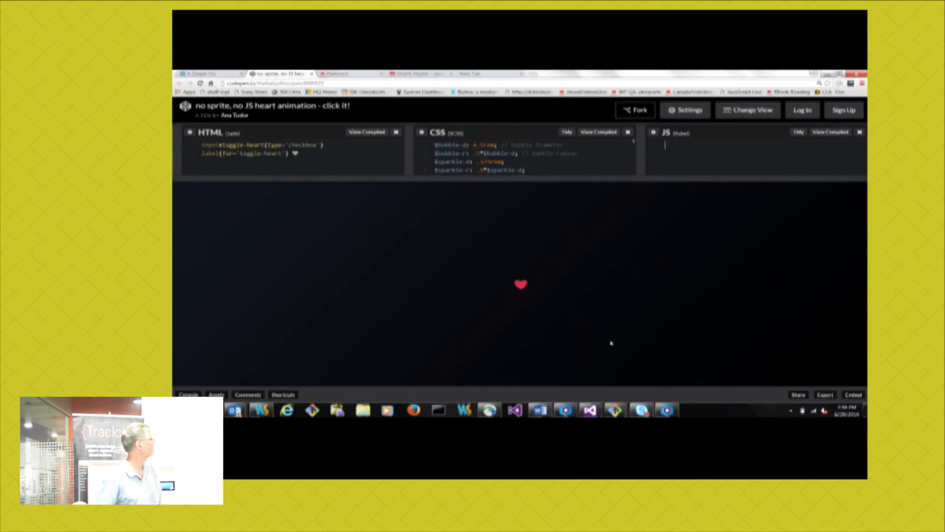
left_click(521, 284)
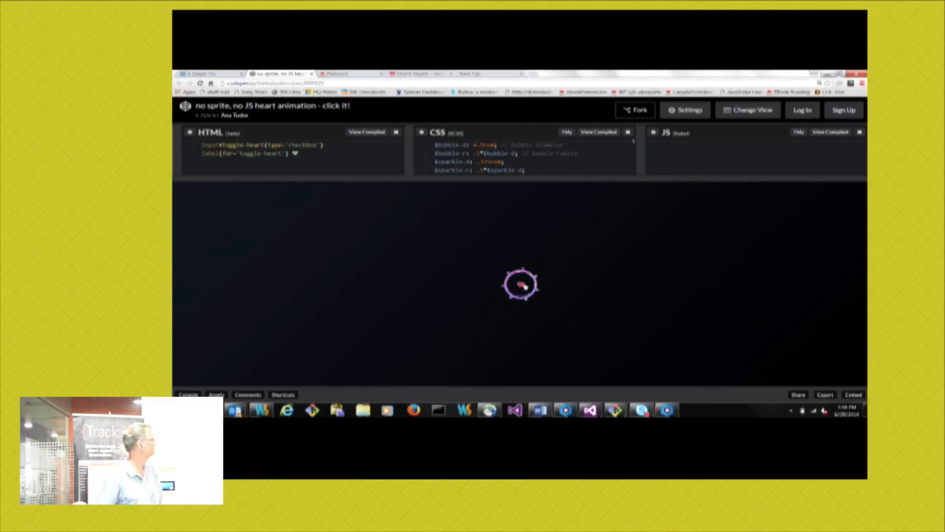
left_click(521, 284)
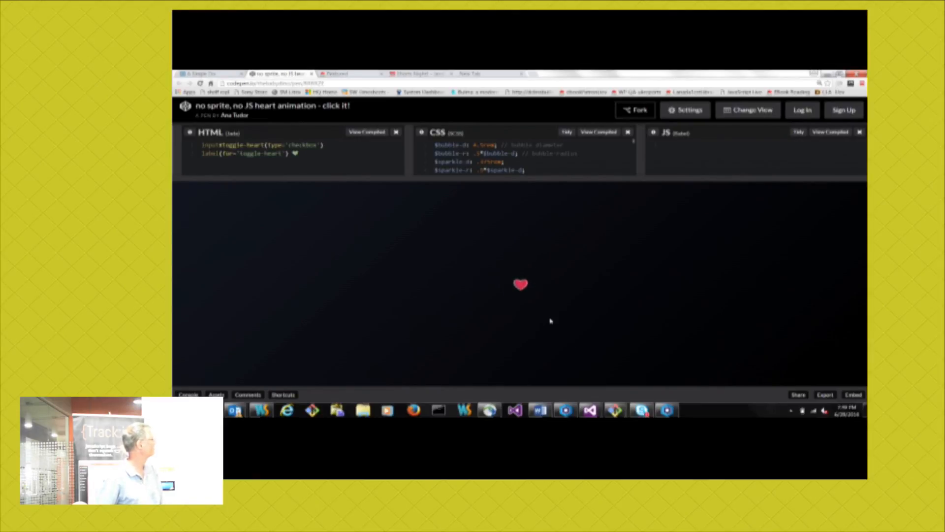